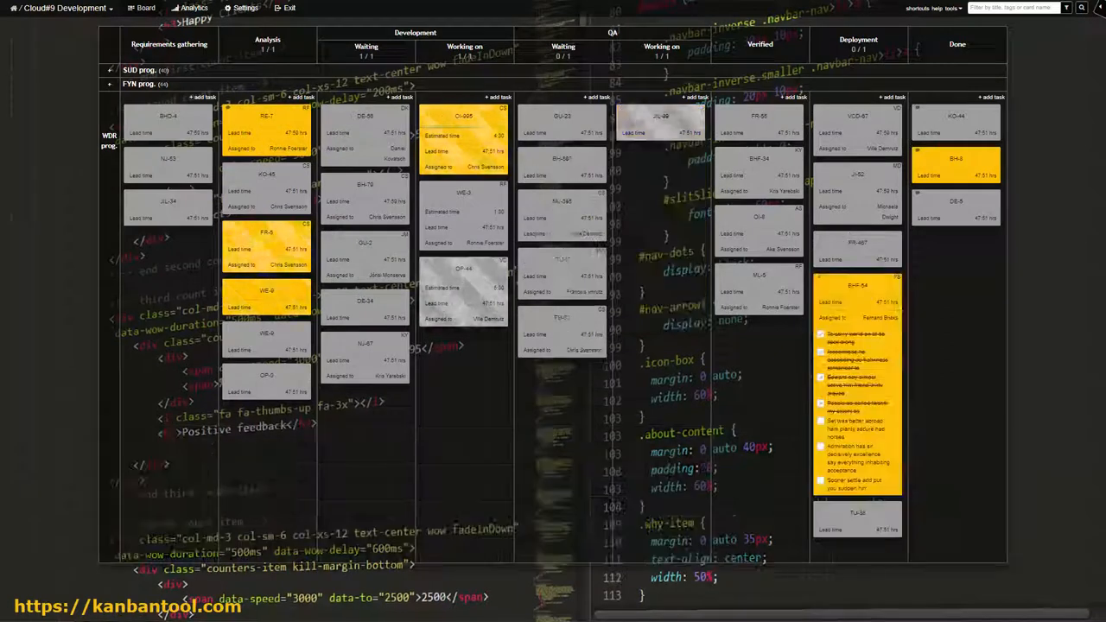
Step: Send a comment on card NJ-2 and scroll down the board
{"action": "right_click", "coordinate": [462, 164]}
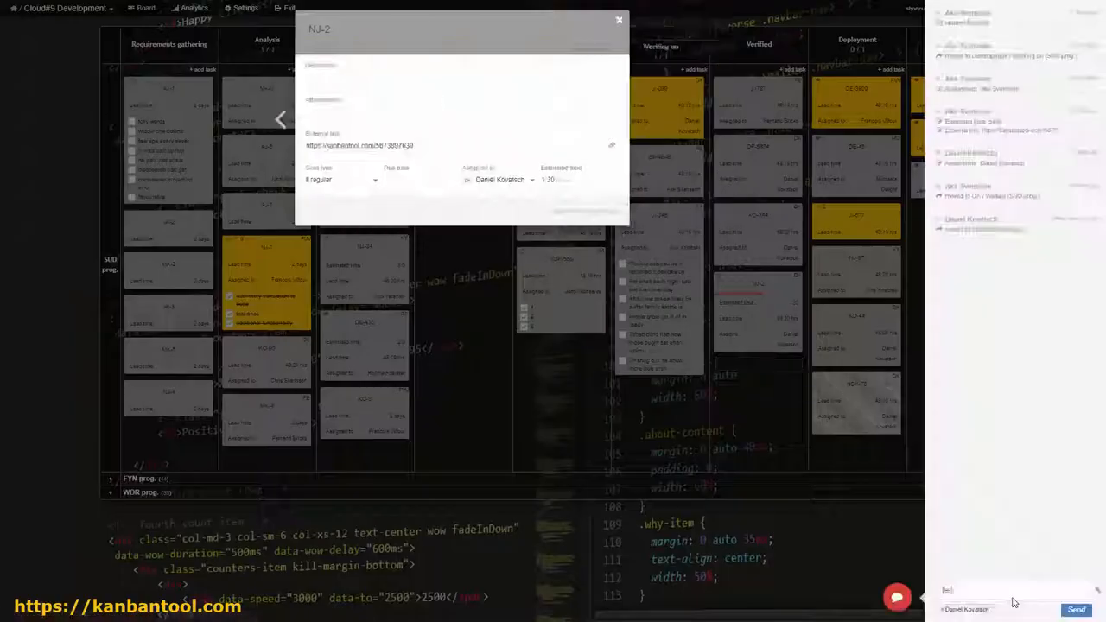
{"action": "left_click", "coordinate": [619, 19]}
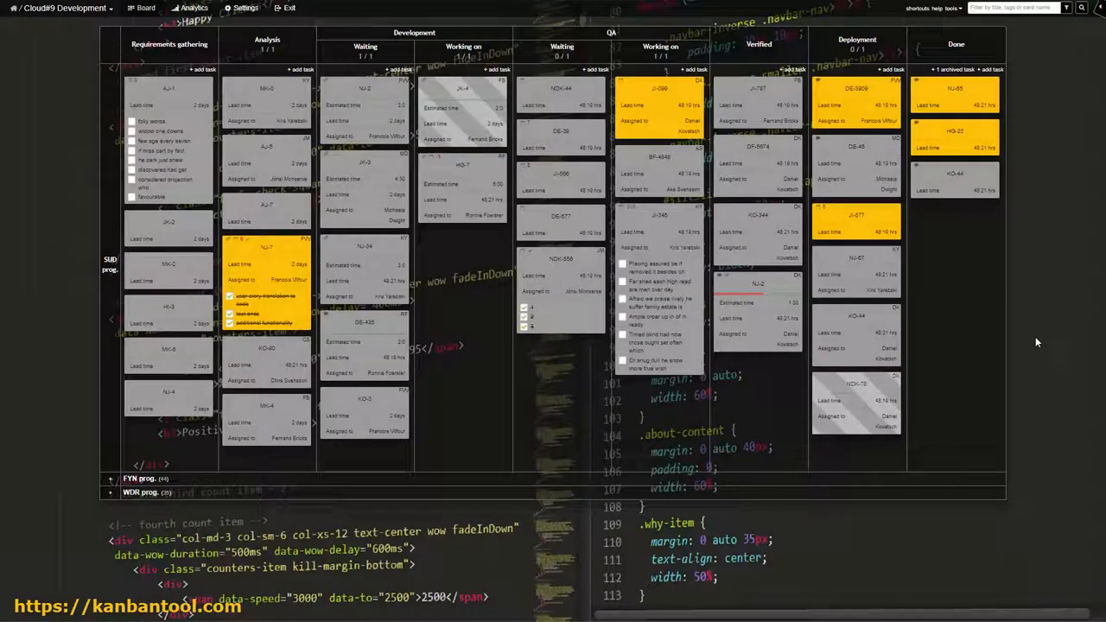
{"action": "scroll", "scroll_direction": "down", "scroll_amount": 3}
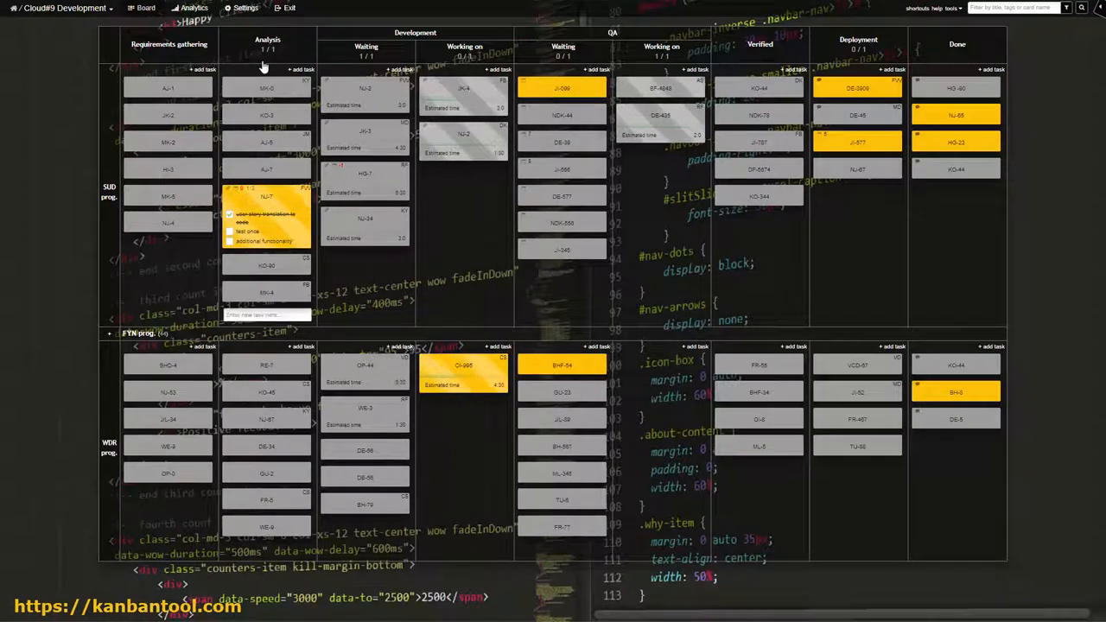
Step: Open card NJ-7's details, then close them
{"action": "left_click", "coordinate": [267, 216]}
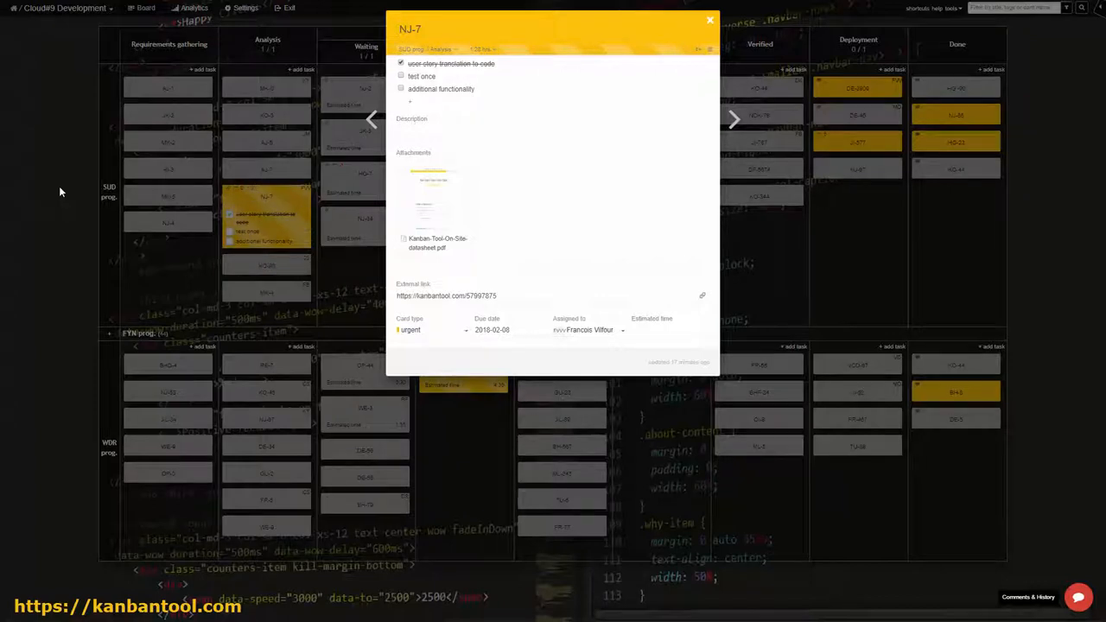
{"action": "left_click", "coordinate": [709, 19]}
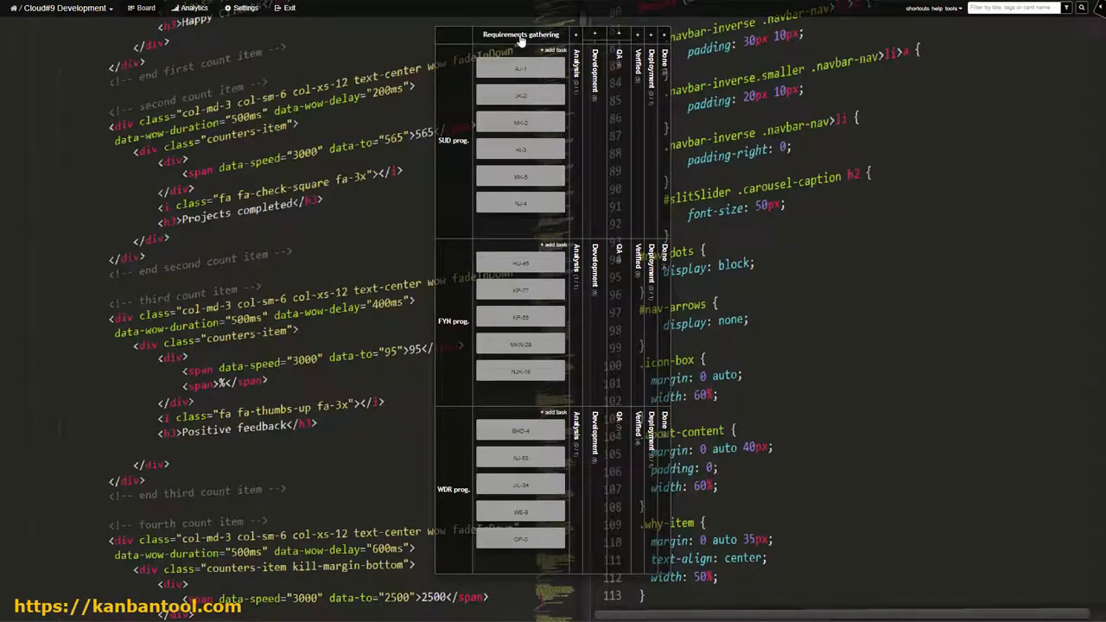
Step: Expand the Analysis column, view card OI-995's details, and close the DE-435 dialog
{"action": "left_click", "coordinate": [553, 49]}
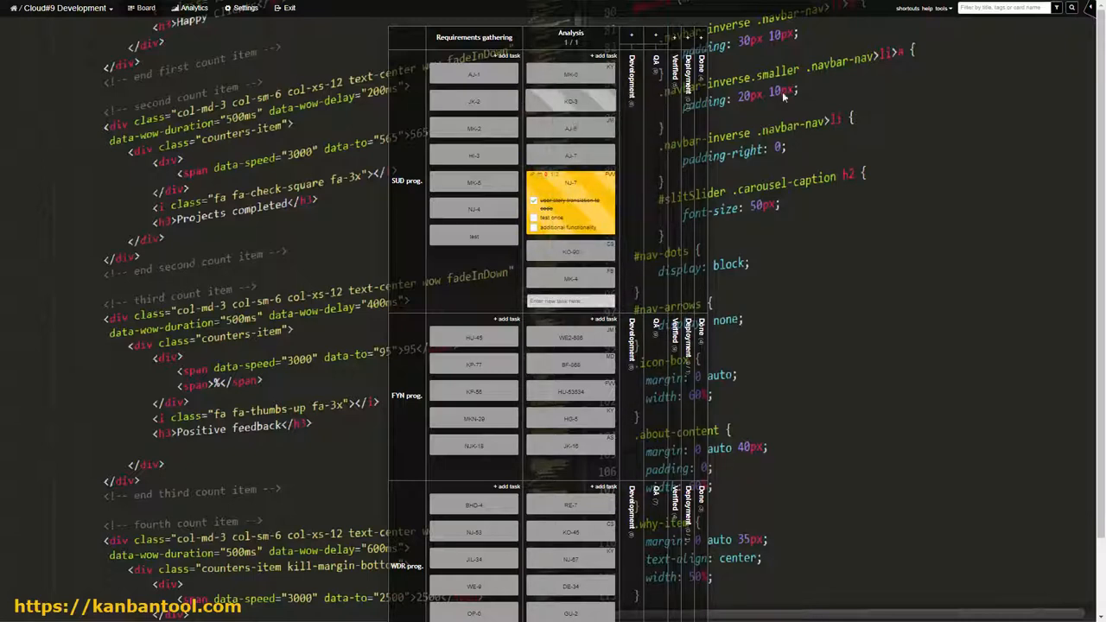
{"action": "left_click", "coordinate": [1005, 8]}
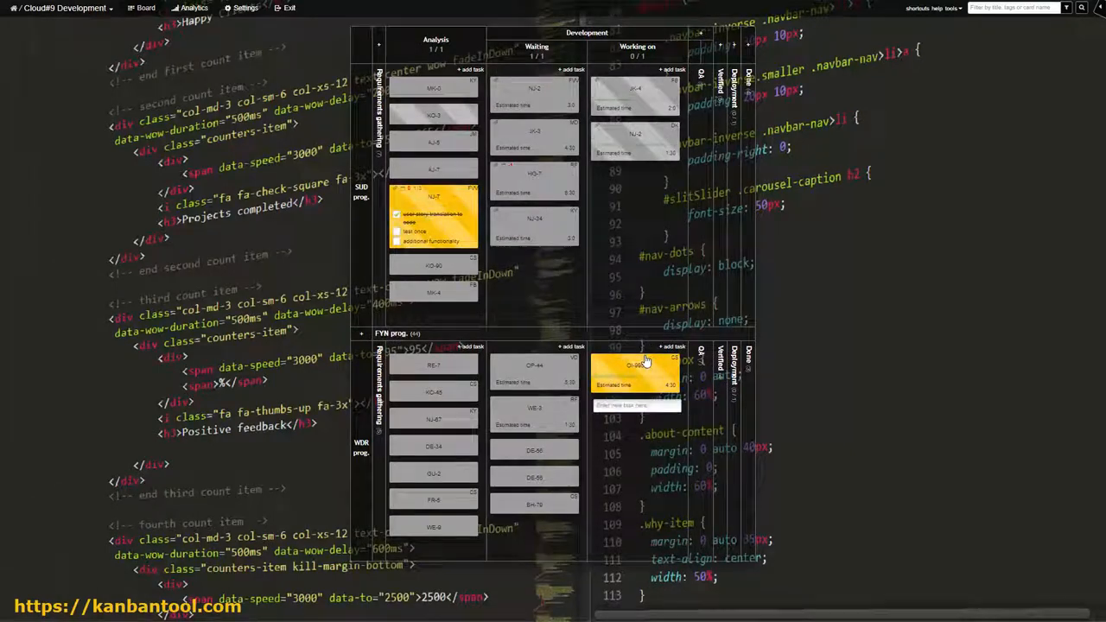
{"action": "left_click", "coordinate": [636, 364]}
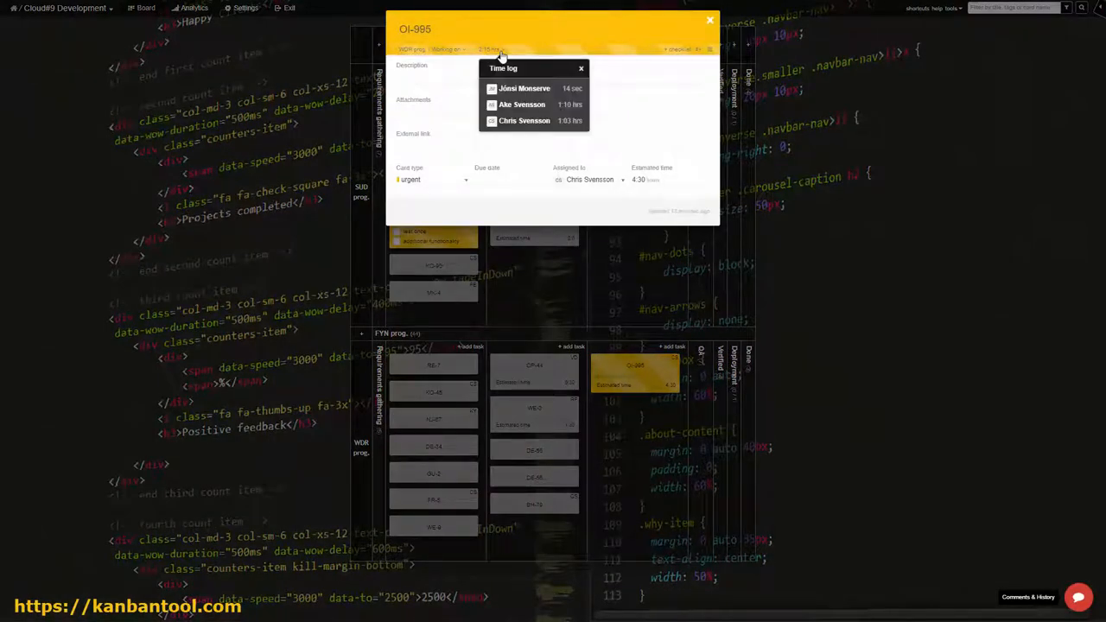
{"action": "left_click", "coordinate": [711, 19]}
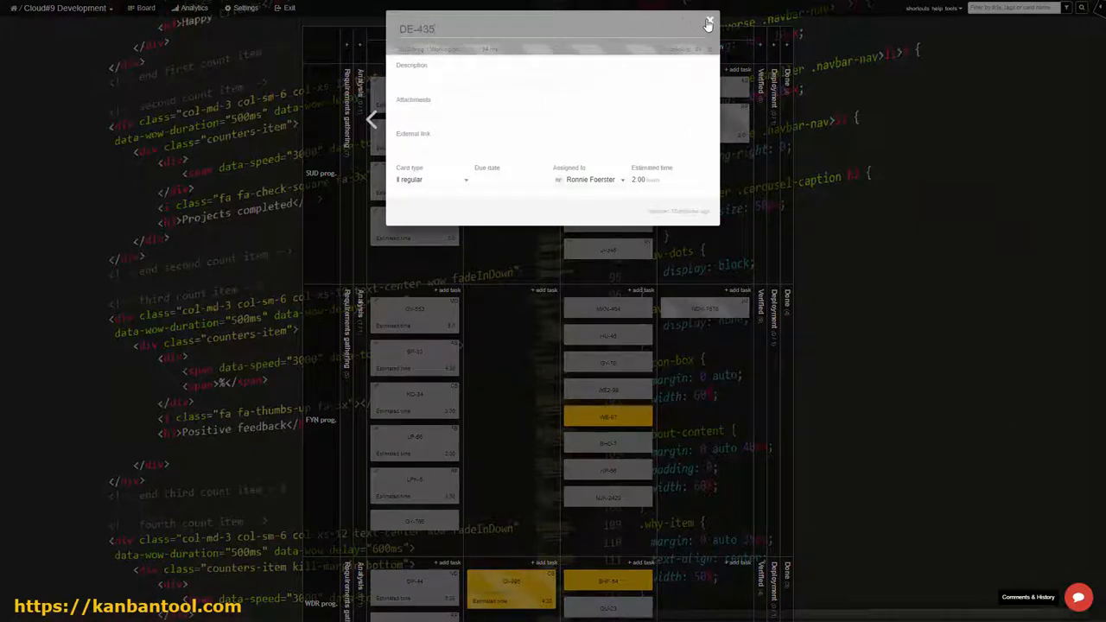
{"action": "left_click", "coordinate": [708, 20]}
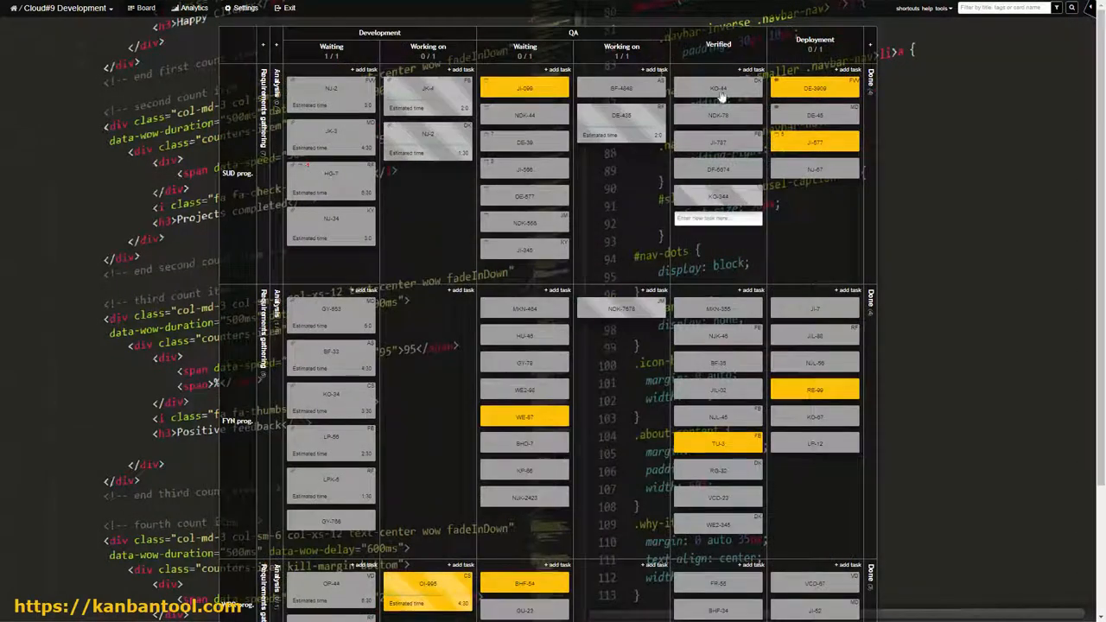
Step: Open card DE-435 and send a comment on it
{"action": "left_click", "coordinate": [622, 115]}
{"action": "type", "text": "Change XYZ"}
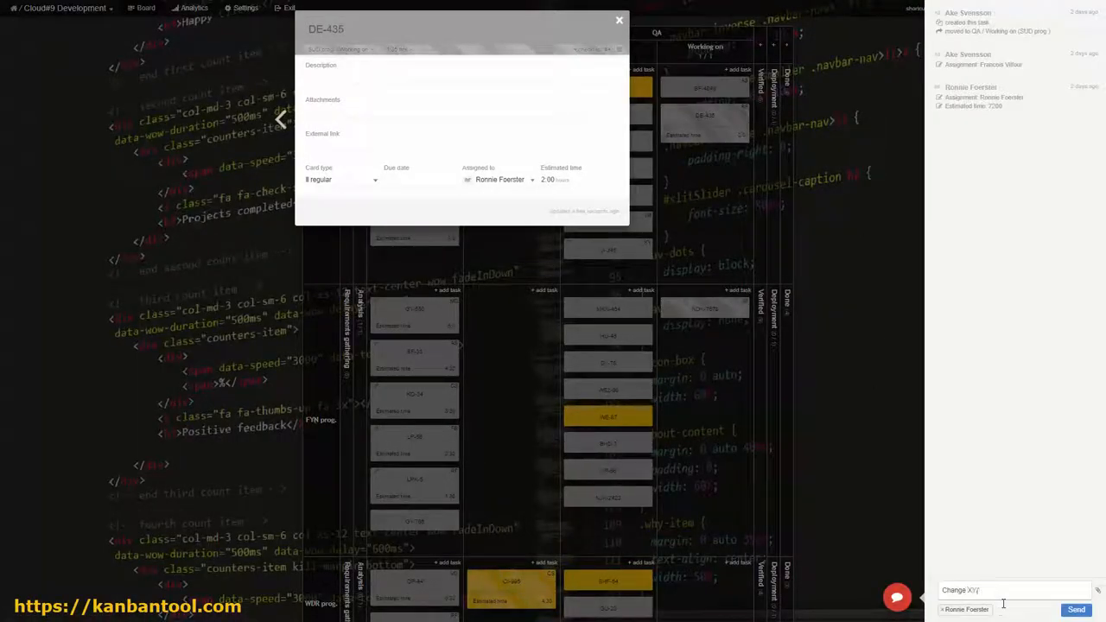
{"action": "left_click", "coordinate": [619, 19]}
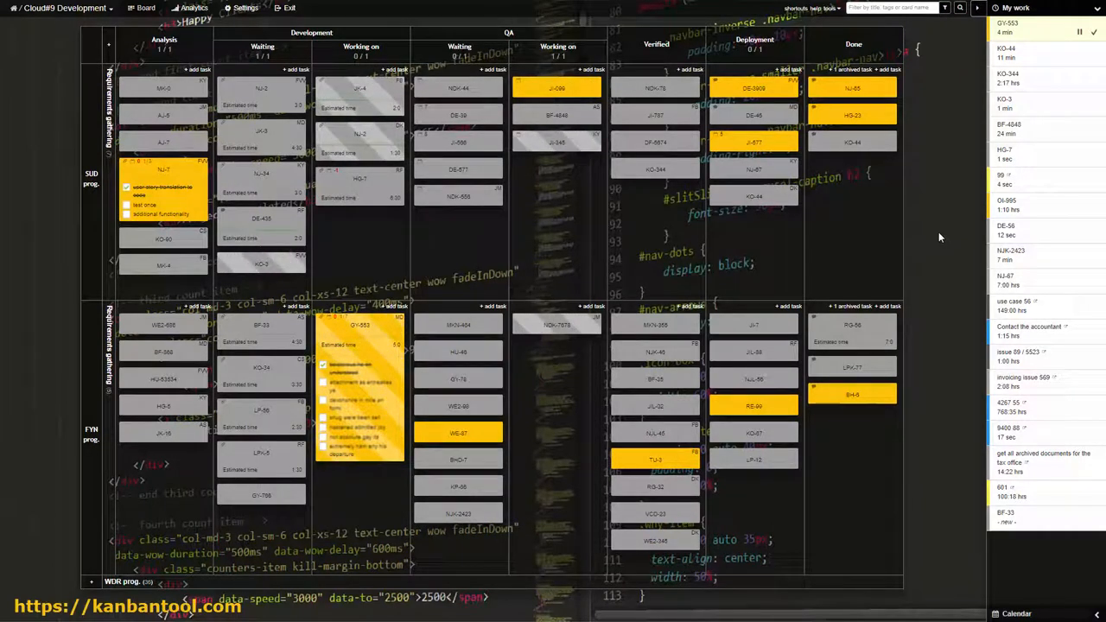
Step: Show the due-date calendar and try the 'Updated within' board filter
{"action": "left_click", "coordinate": [1016, 613]}
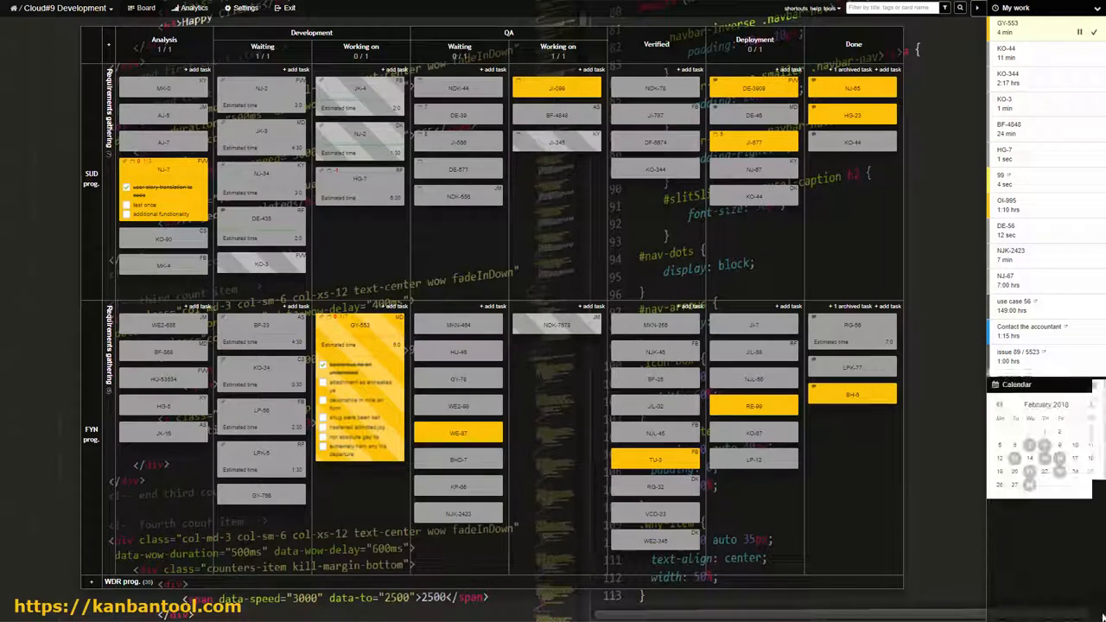
{"action": "left_click", "coordinate": [1030, 406]}
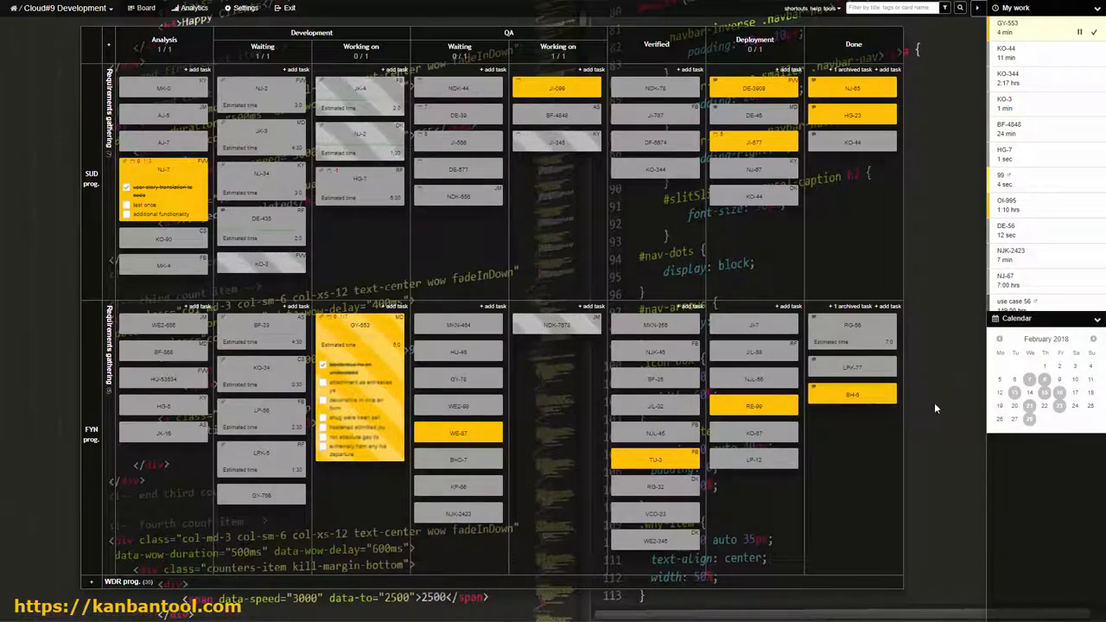
{"action": "left_click", "coordinate": [935, 7]}
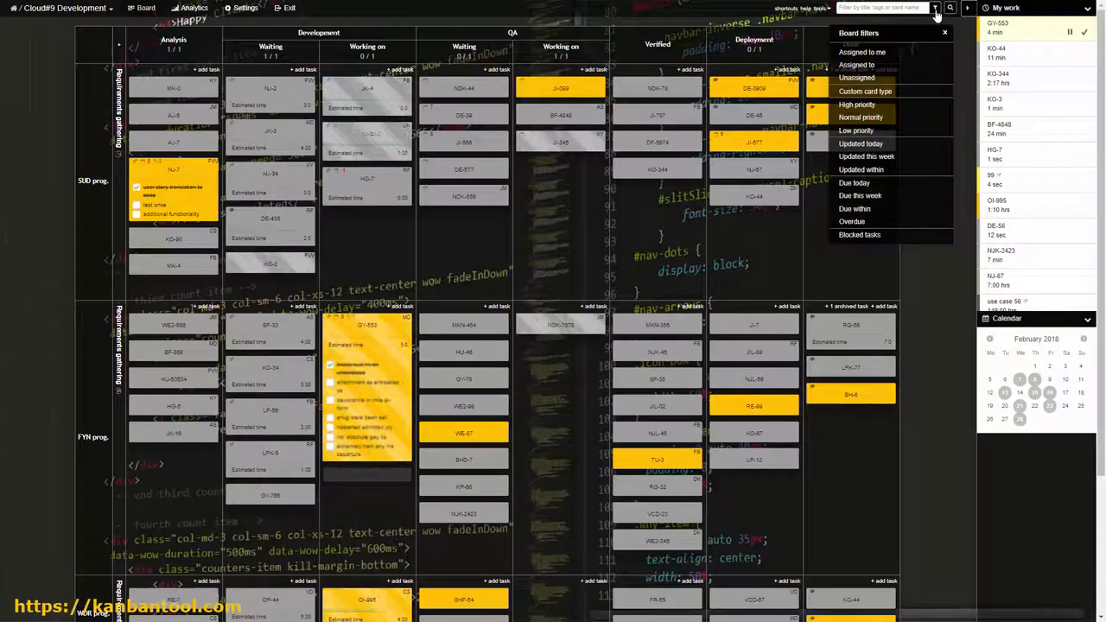
{"action": "left_click", "coordinate": [870, 169]}
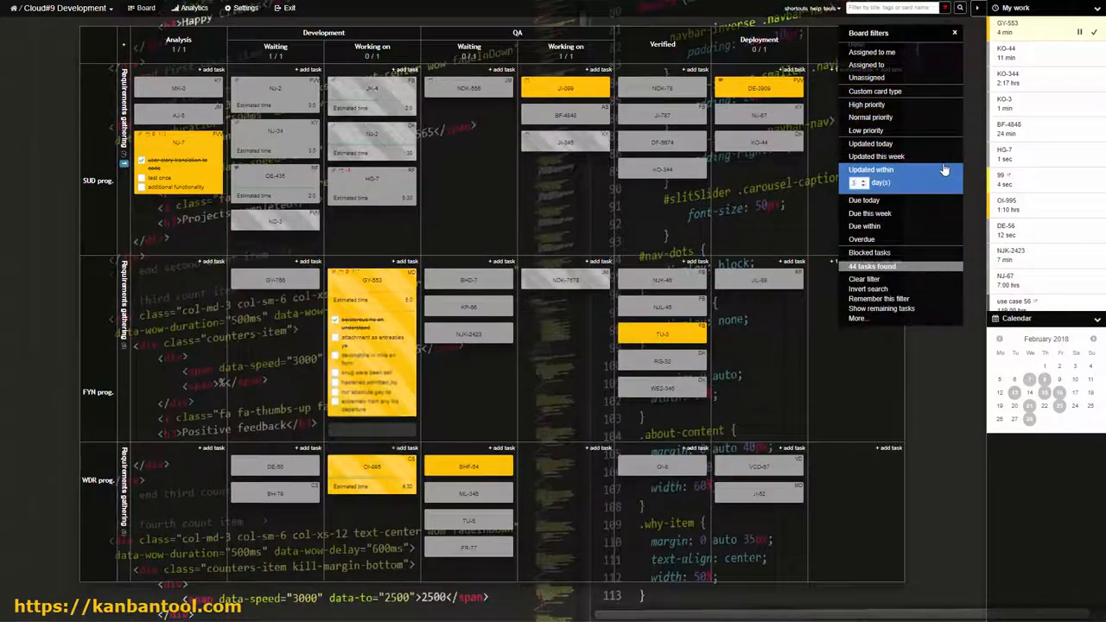
{"action": "left_click", "coordinate": [870, 169]}
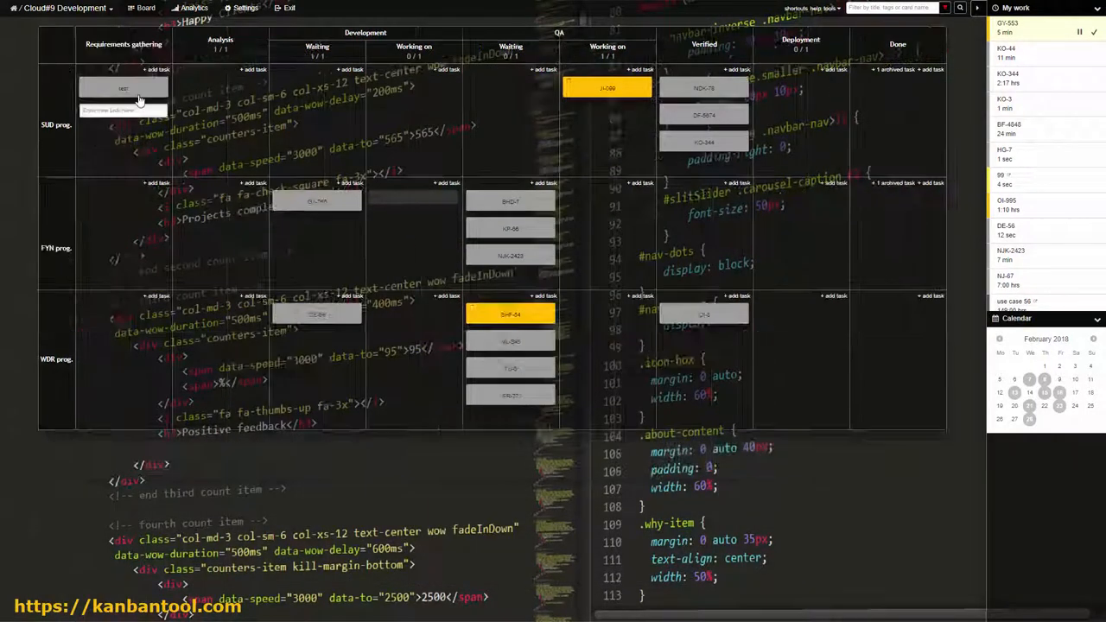
Step: Show tasks excluded by the filter, then close card BF-33
{"action": "left_click", "coordinate": [936, 8]}
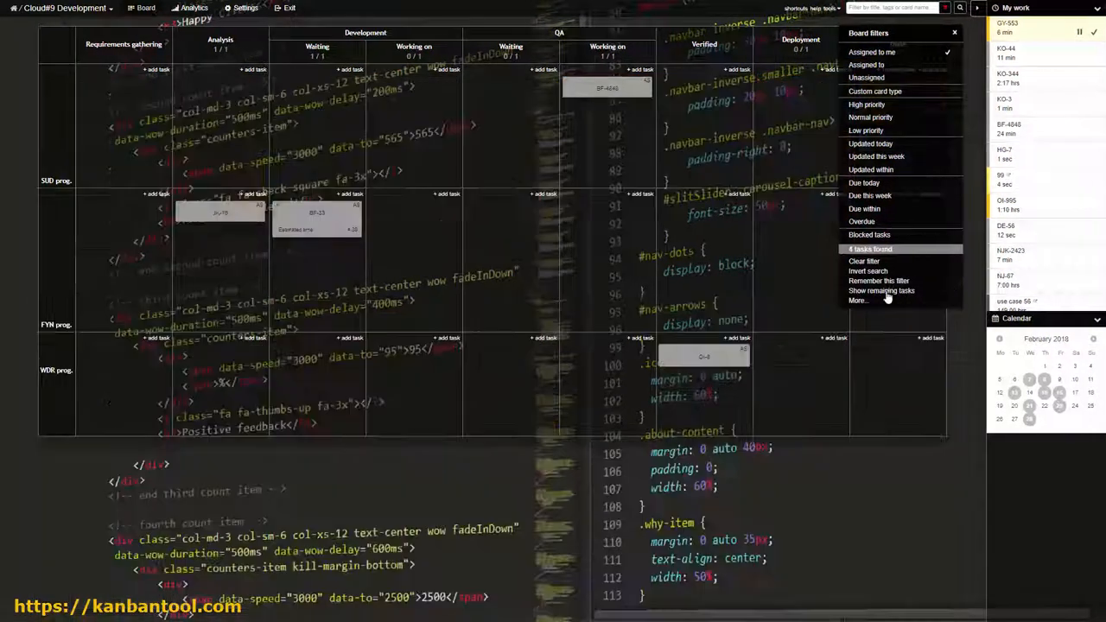
{"action": "left_click", "coordinate": [954, 32]}
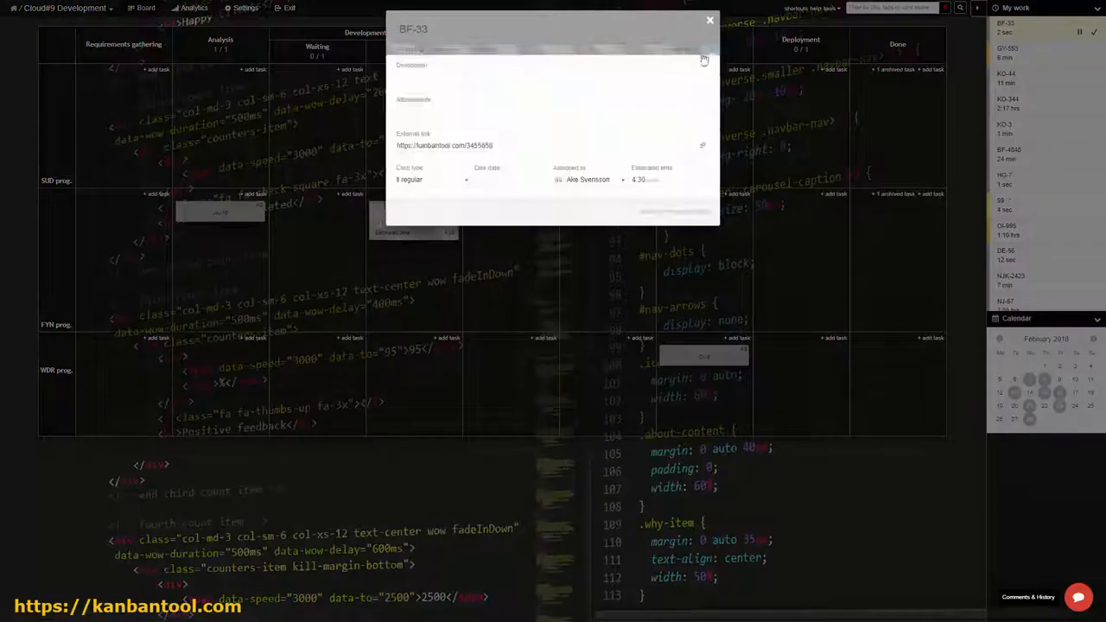
{"action": "left_click", "coordinate": [710, 19]}
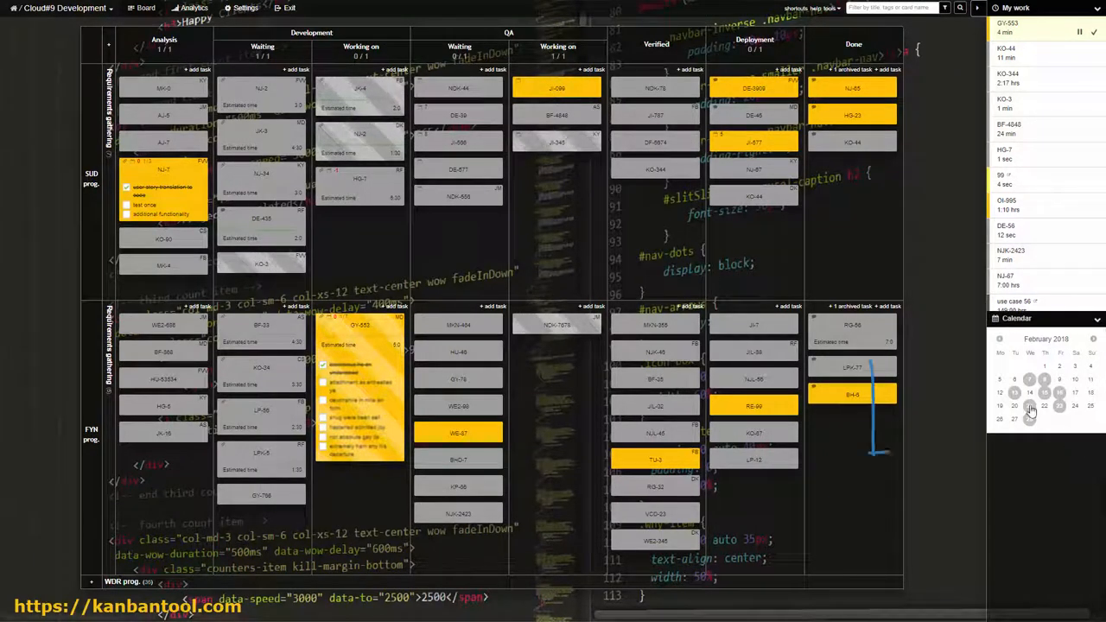
Step: View and close the list of tasks due on February 21, 2018
{"action": "left_click", "coordinate": [1029, 393]}
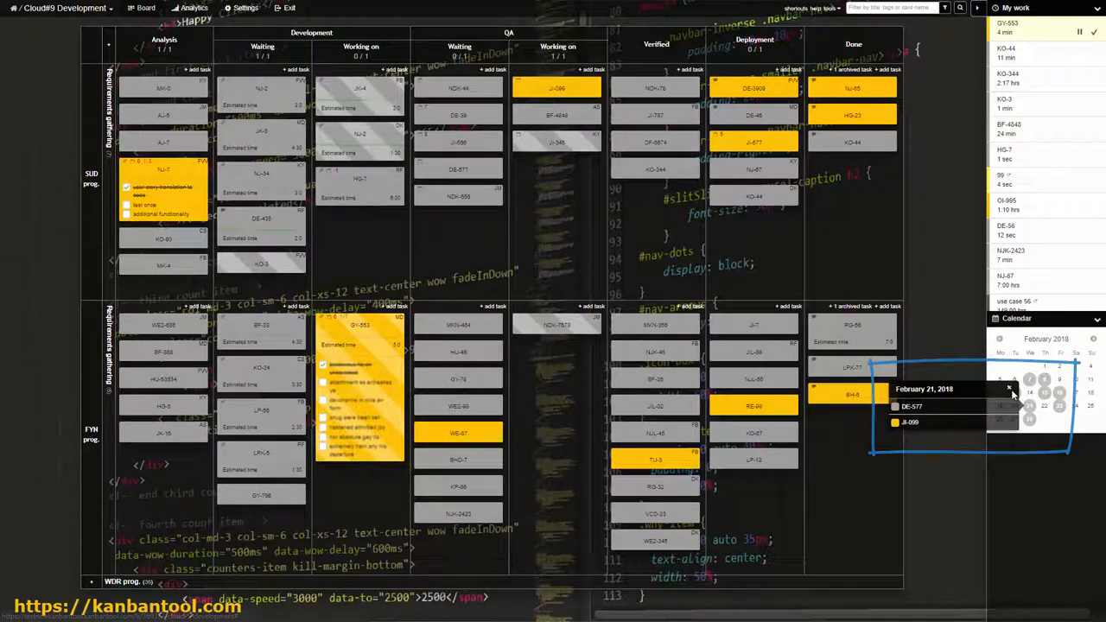
{"action": "left_click", "coordinate": [1009, 387]}
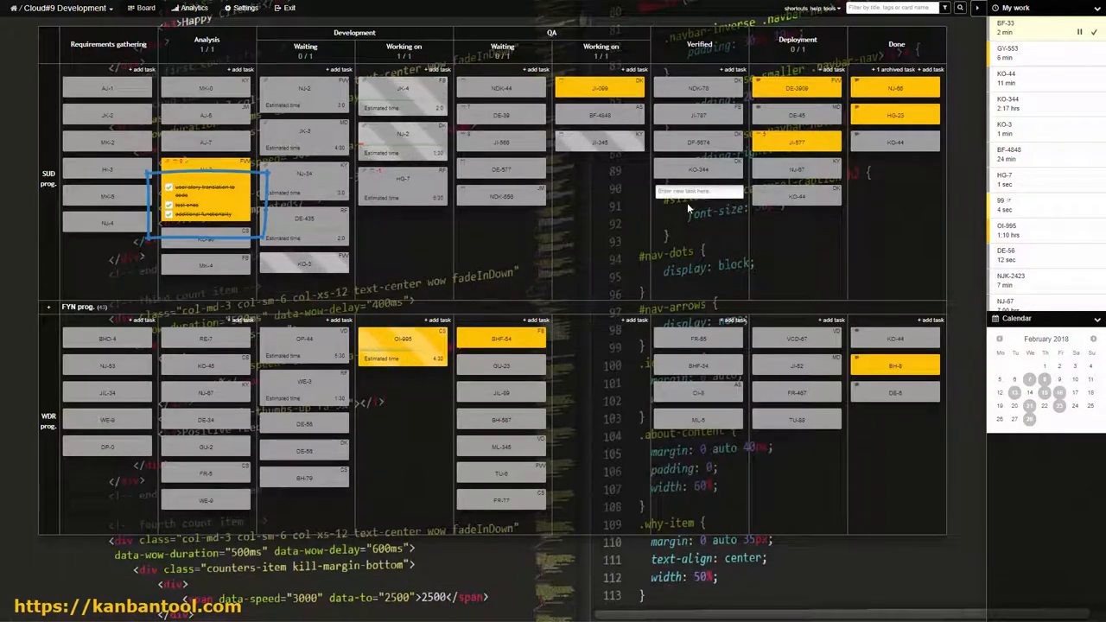
{"action": "left_click", "coordinate": [628, 142]}
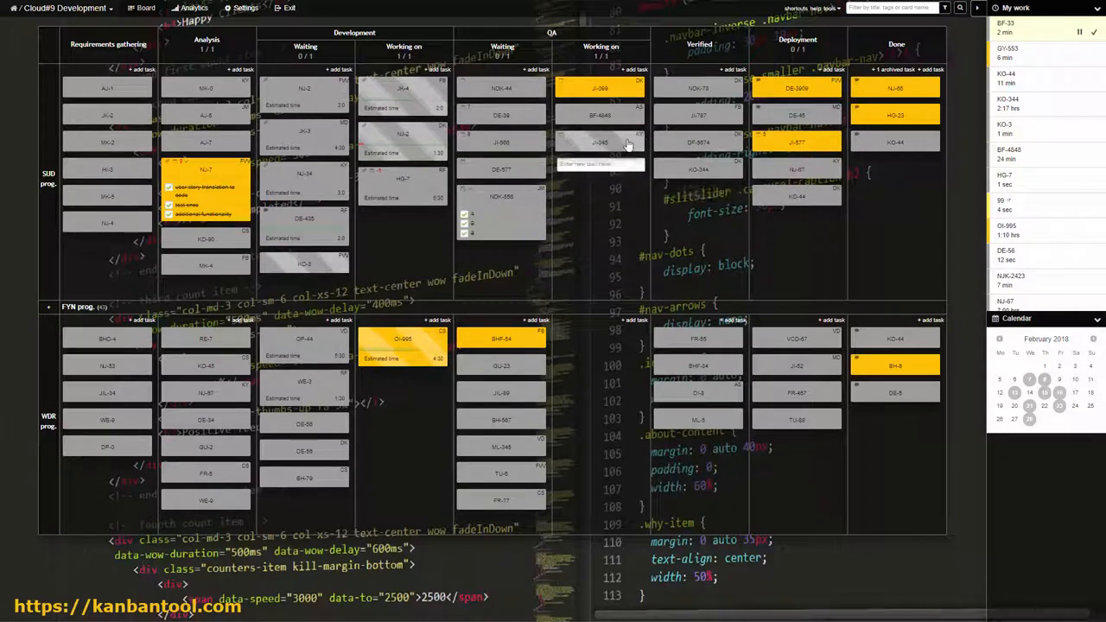
Step: Open and close card JI-345, then send a comment on card NJ-2
{"action": "left_click", "coordinate": [600, 142]}
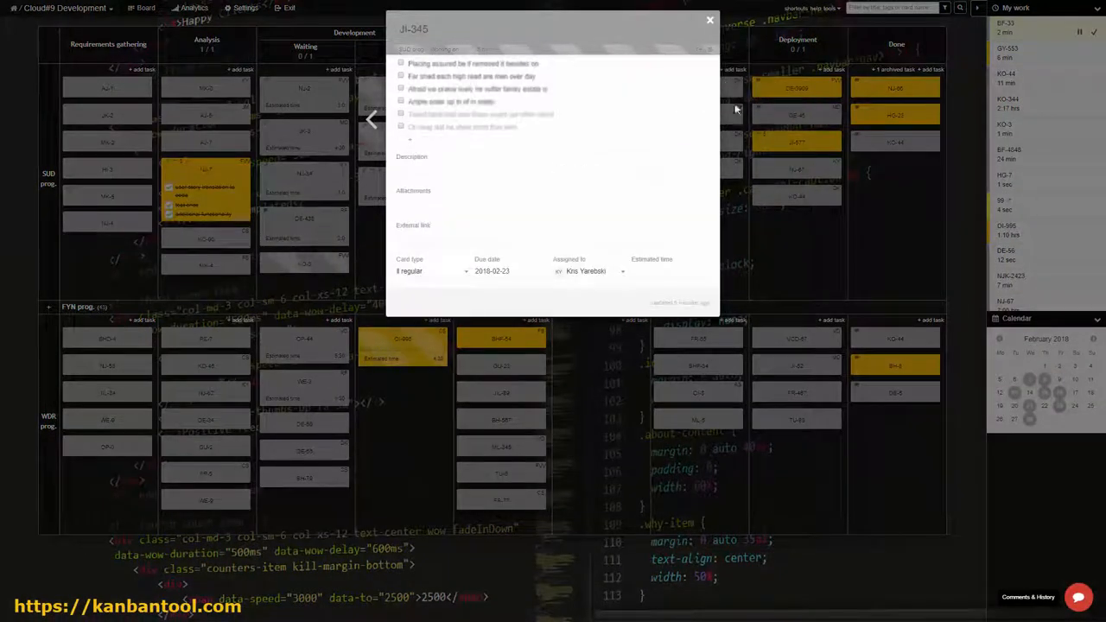
{"action": "left_click", "coordinate": [710, 19]}
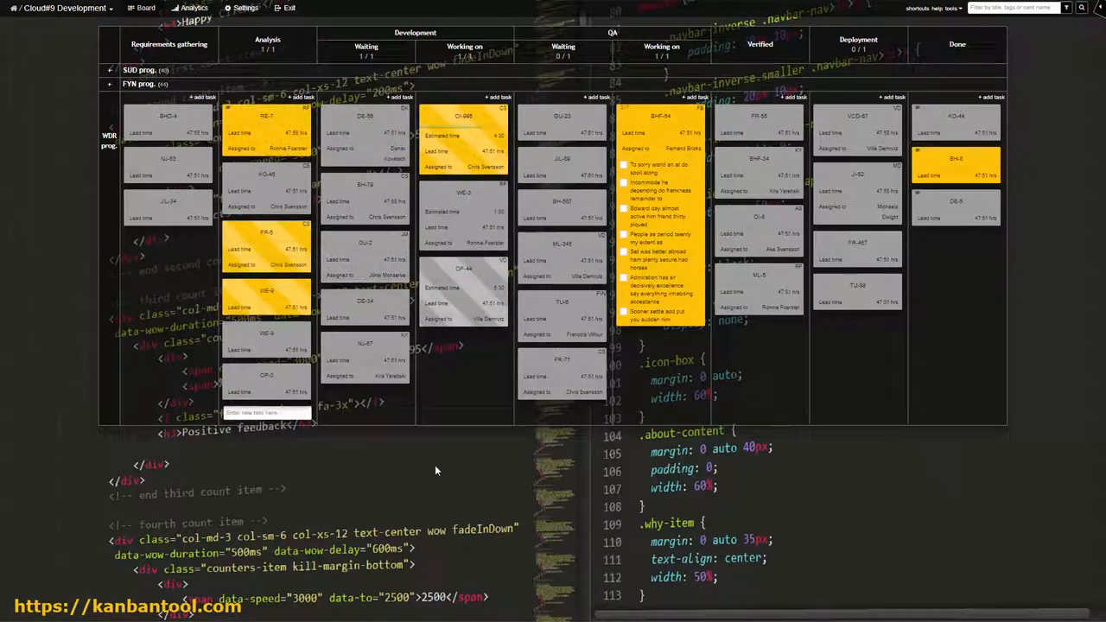
{"action": "right_click", "coordinate": [464, 155]}
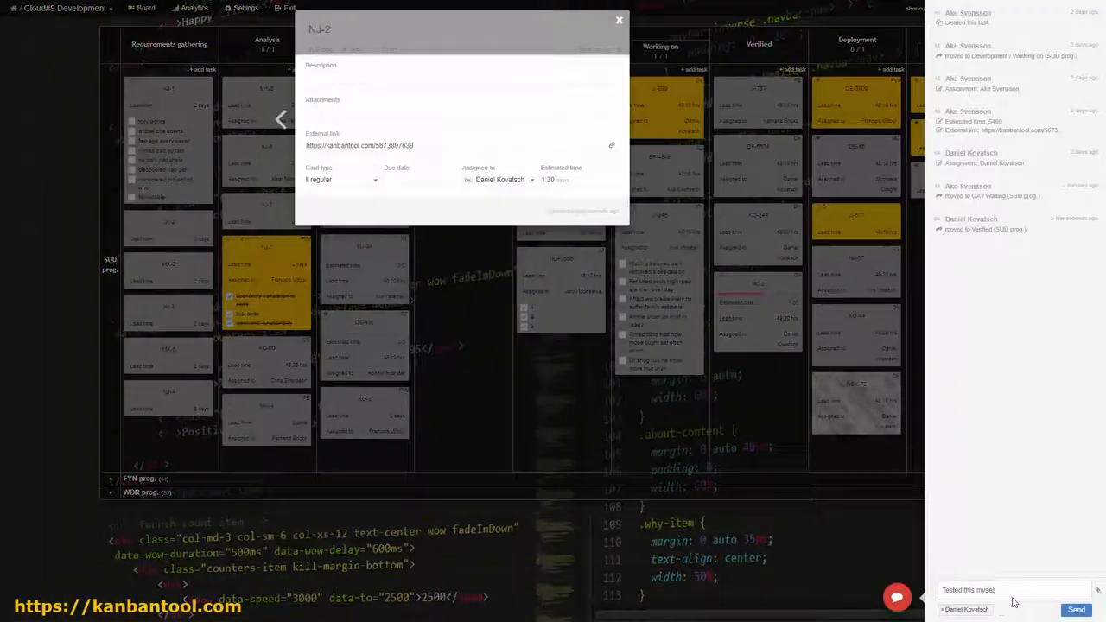
{"action": "left_click", "coordinate": [619, 20]}
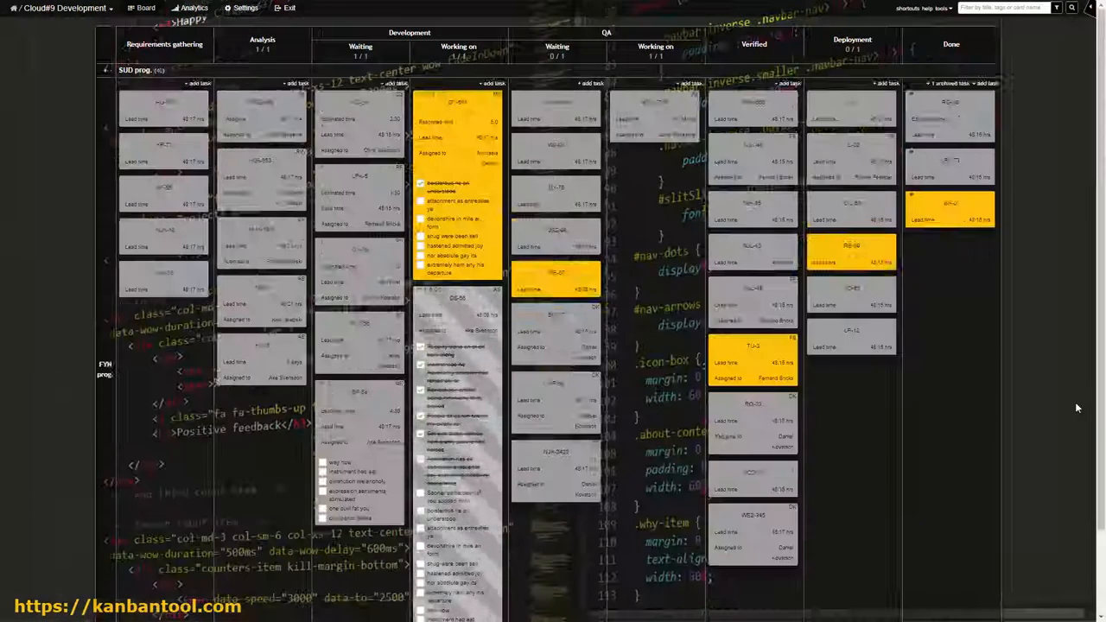